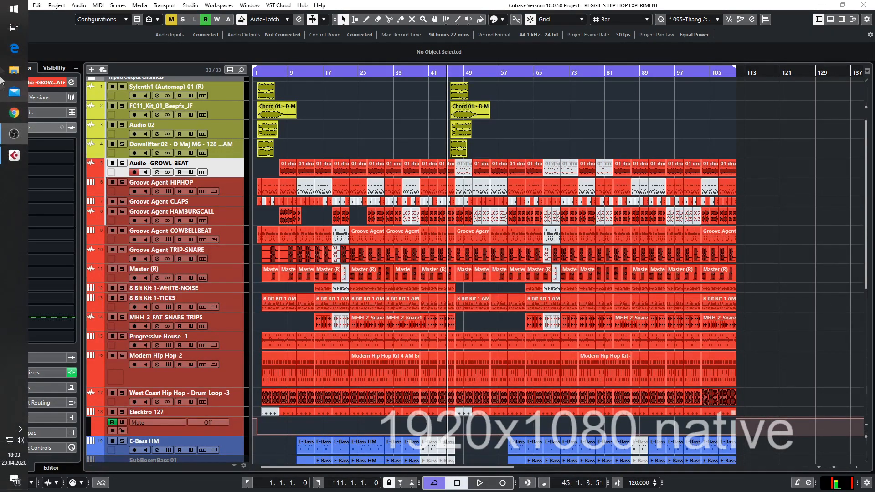
# - Search 'Anzeige' and show display 2's settings, confirming 1920 × 1080 resolution and 100% scaling
pyautogui.click(12, 10)
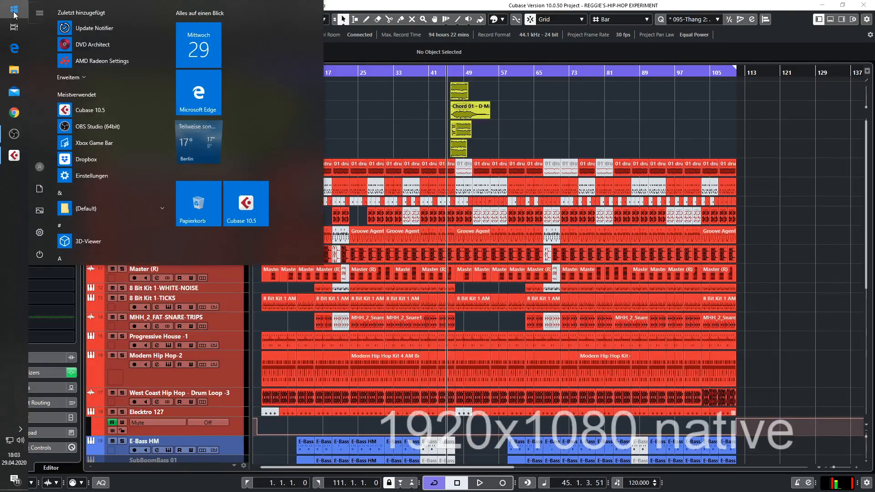
pyautogui.write('anzeig')
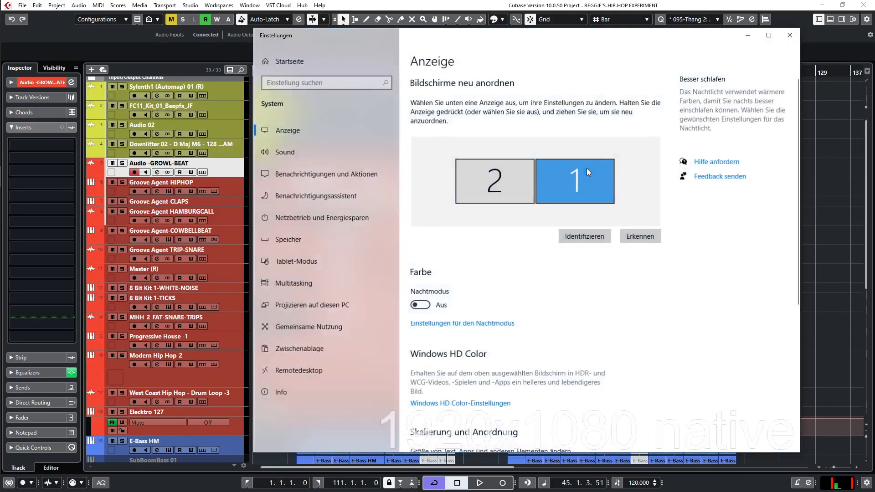
pyautogui.click(494, 181)
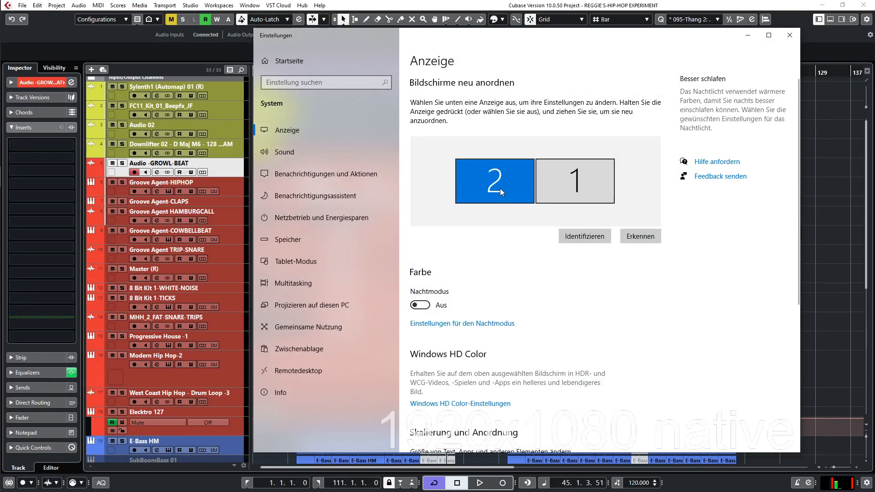
pyautogui.scroll(-3)
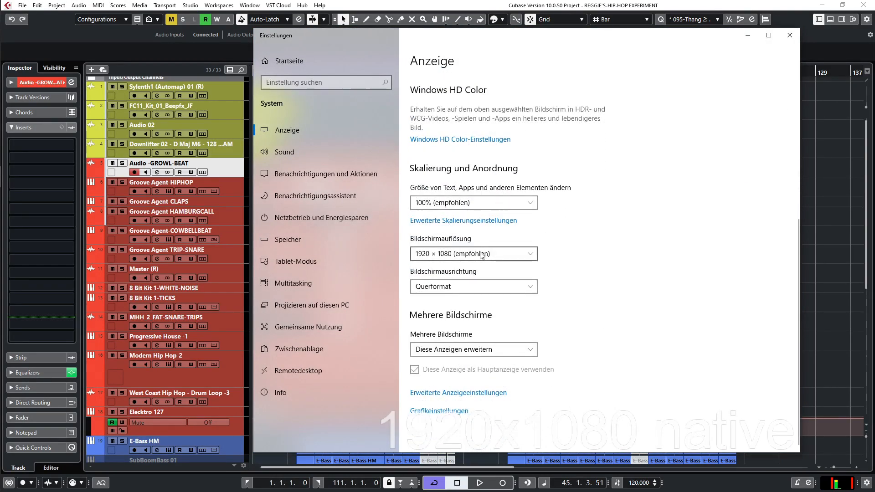
pyautogui.click(473, 253)
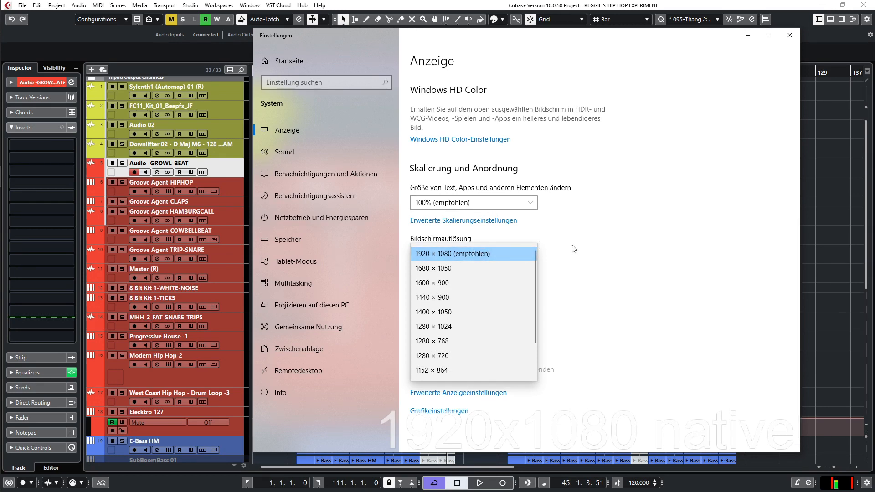
pyautogui.click(452, 253)
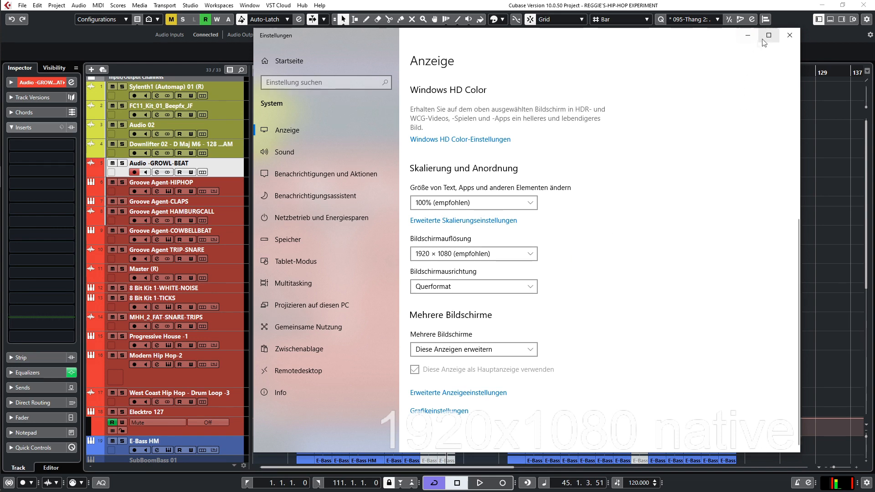
# - Enable Virtual Super Resolution for Display 2 in Radeon Software's display options
pyautogui.click(789, 35)
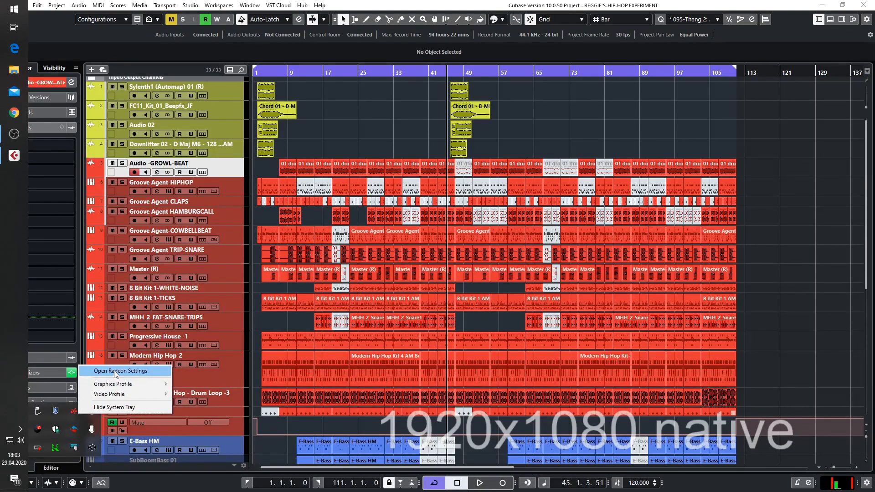
pyautogui.click(117, 370)
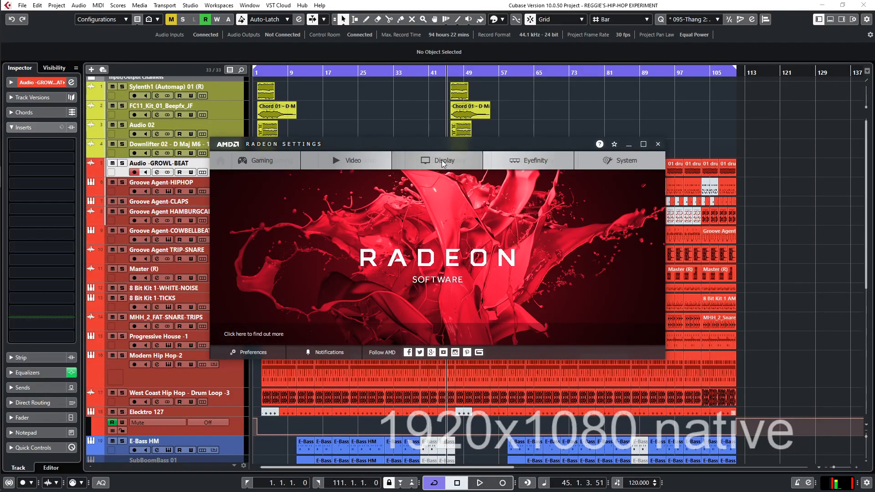
pyautogui.click(445, 160)
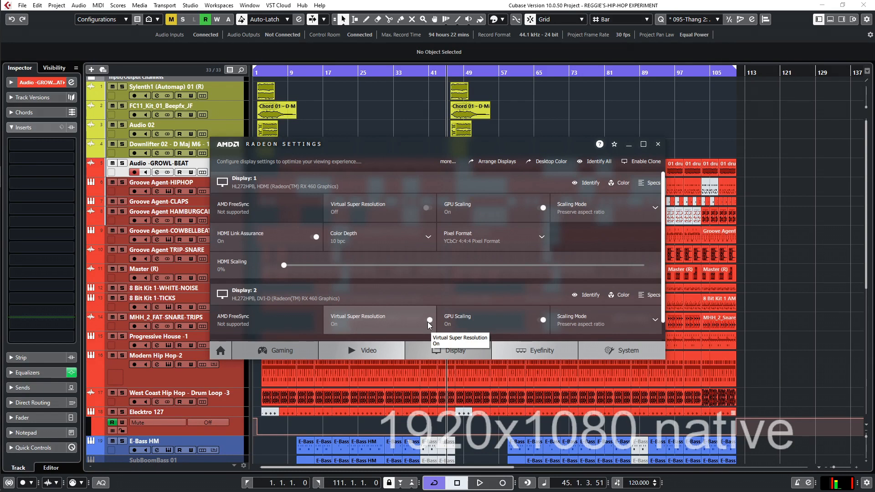
pyautogui.click(657, 144)
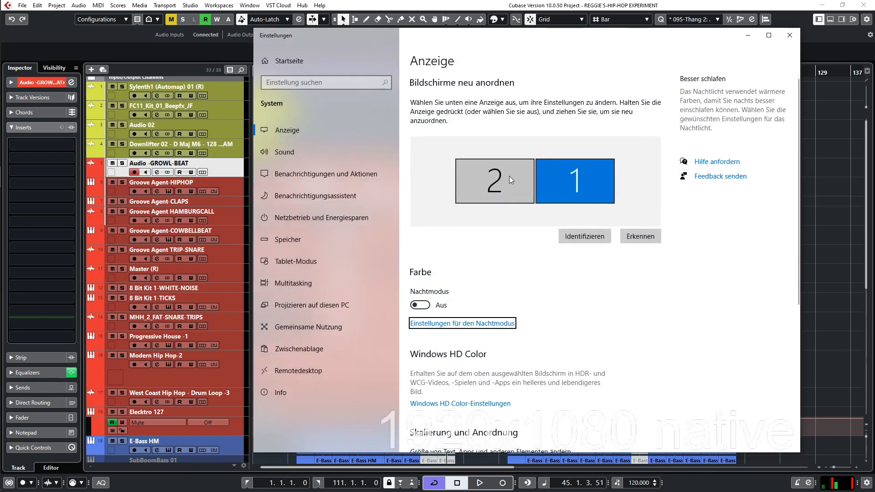
# - Change display 2's Bildschirmauflösung to 3840 × 2160, keeping 100% scaling
pyautogui.click(493, 181)
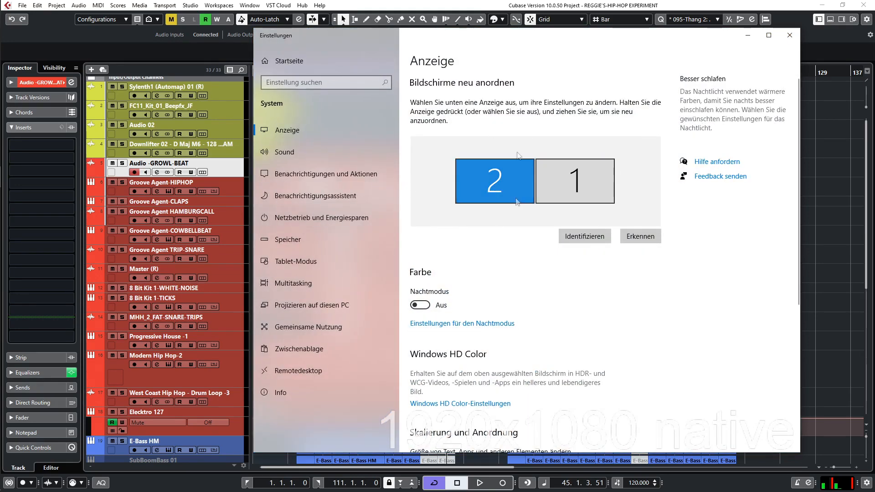
pyautogui.scroll(-3)
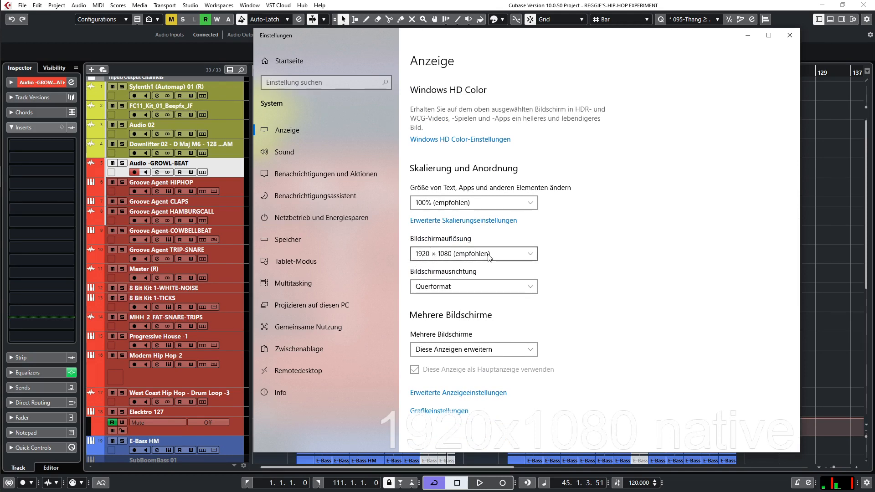
pyautogui.click(473, 253)
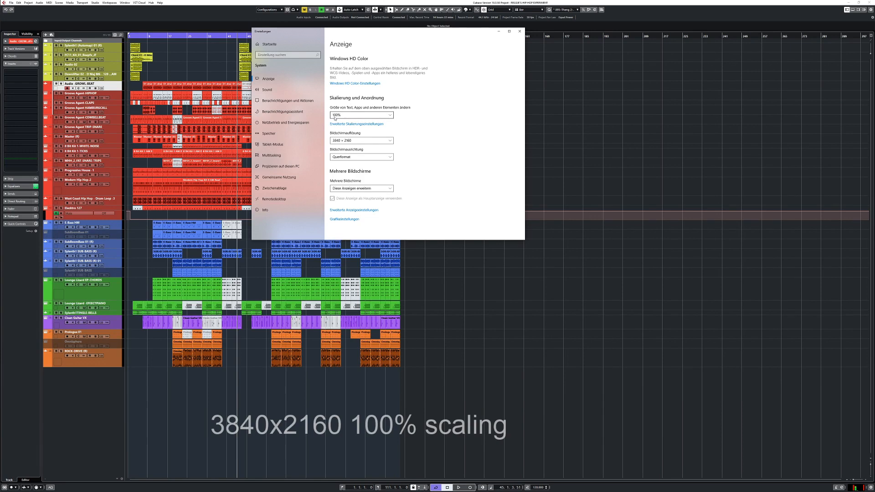
pyautogui.click(519, 30)
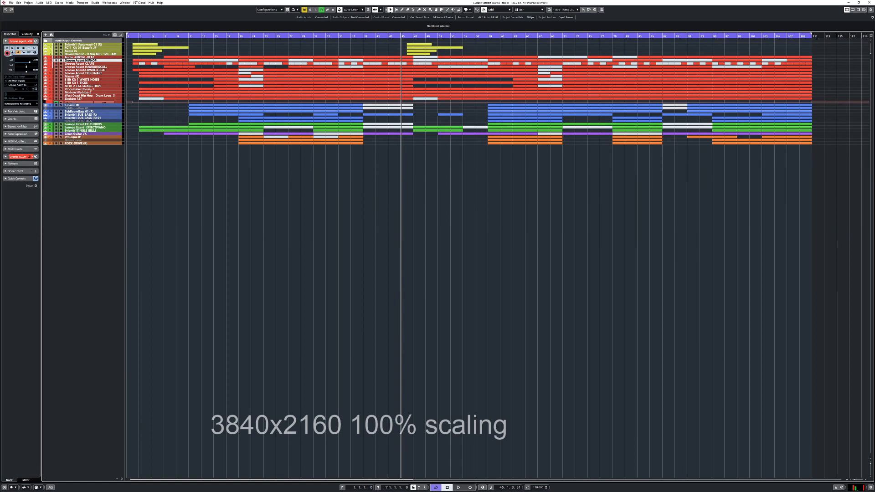
pyautogui.moveTo(83, 137)
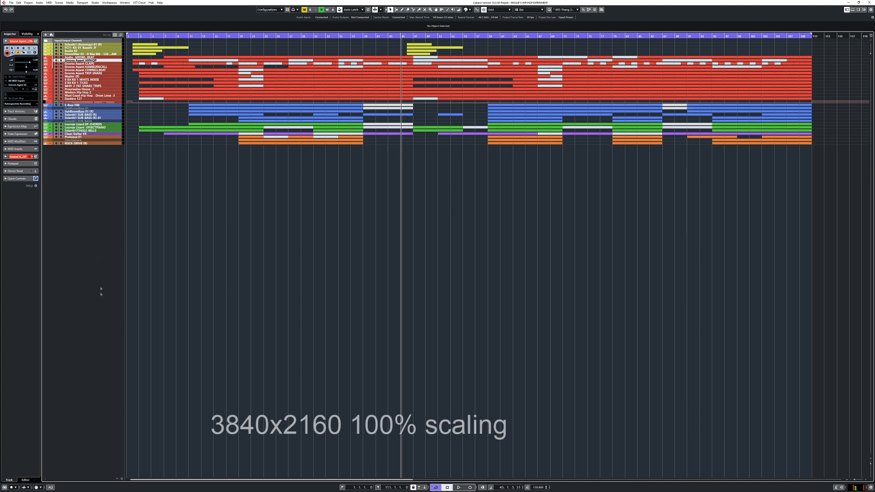
pyautogui.moveTo(259, 278)
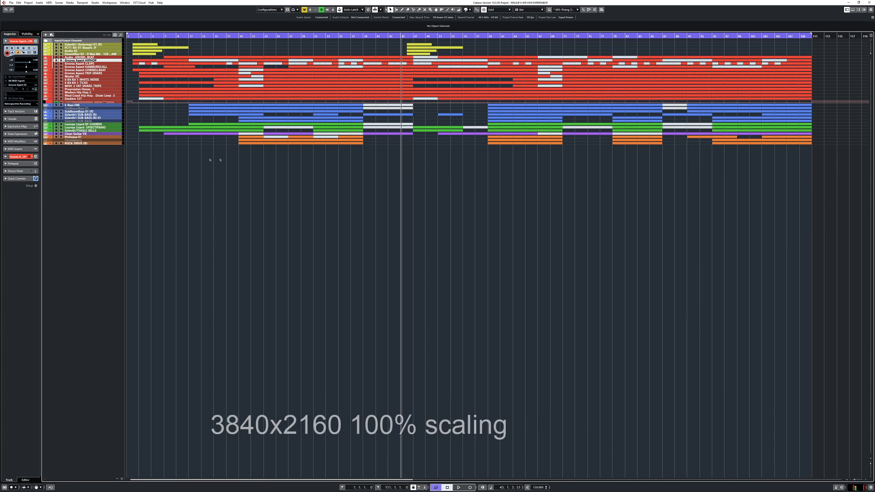
pyautogui.moveTo(205, 189)
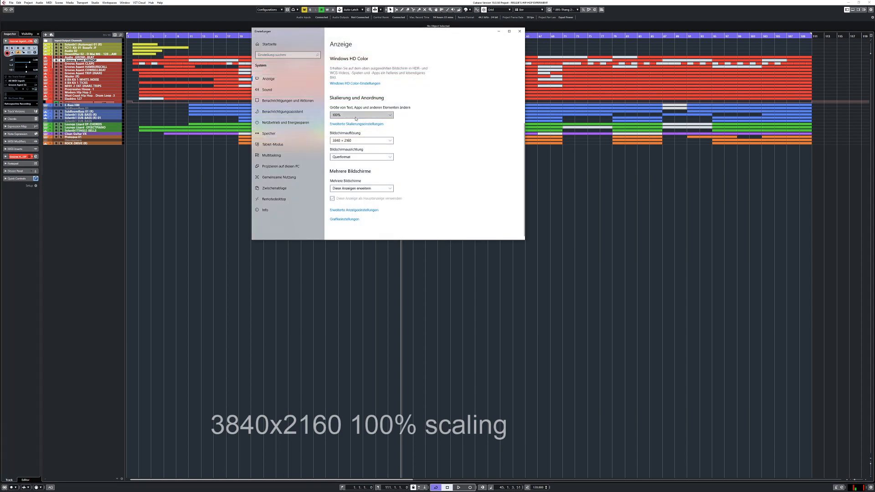
# - Set display 2's scaling to 150% (empfohlen) at 3840 × 2160
pyautogui.click(361, 115)
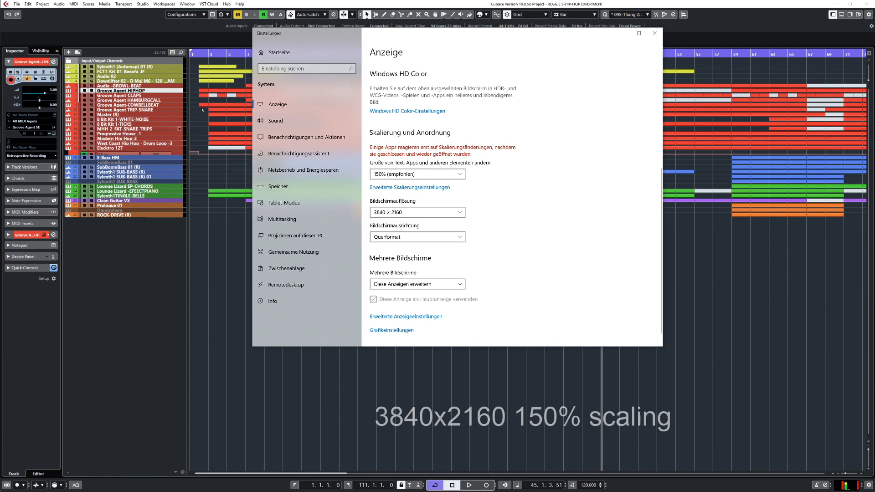
pyautogui.moveTo(169, 238)
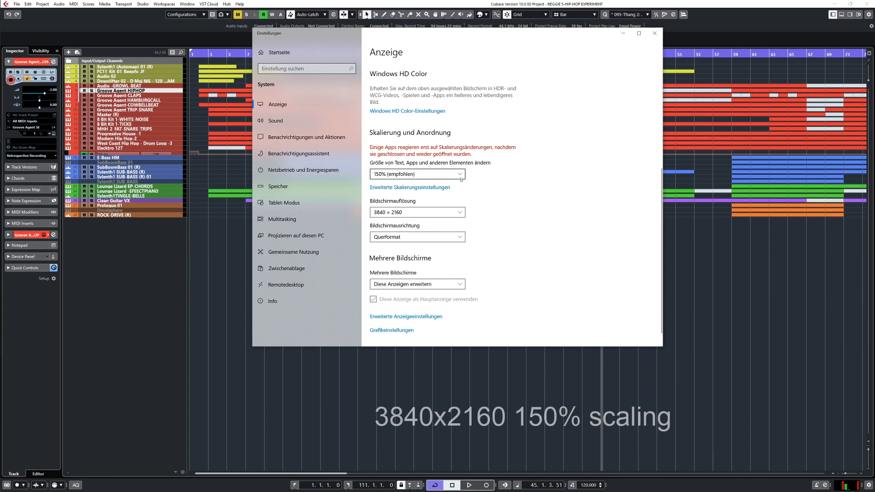
pyautogui.click(417, 174)
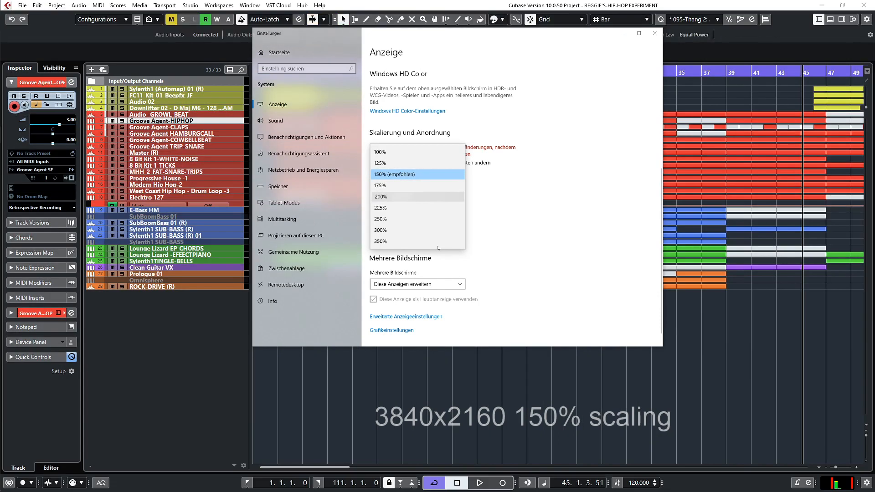
# - Switch the display scaling to 200%
pyautogui.click(381, 196)
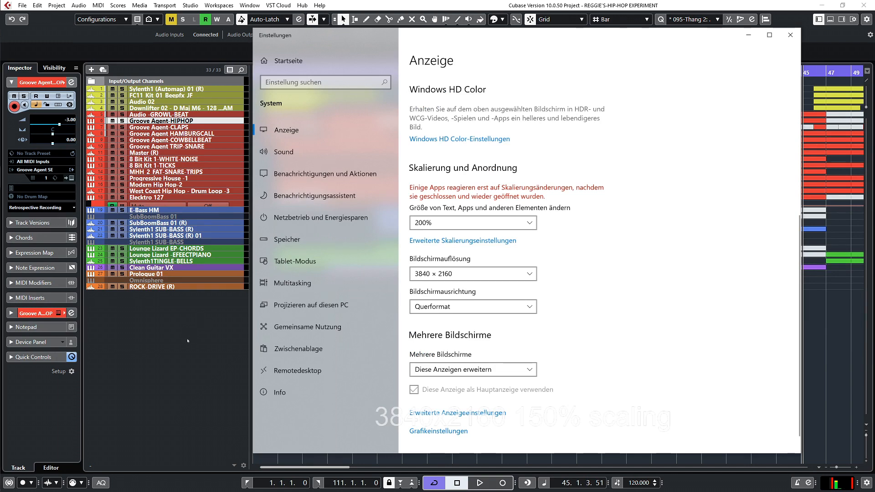
pyautogui.moveTo(188, 341)
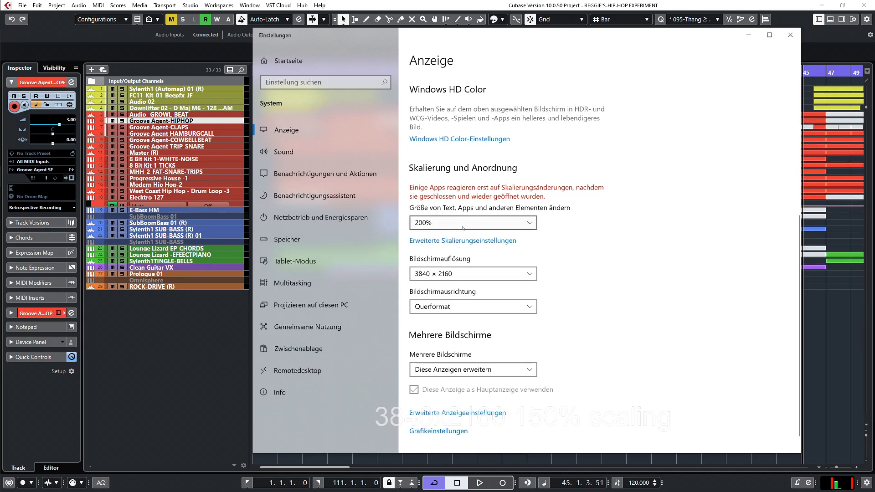
pyautogui.click(472, 223)
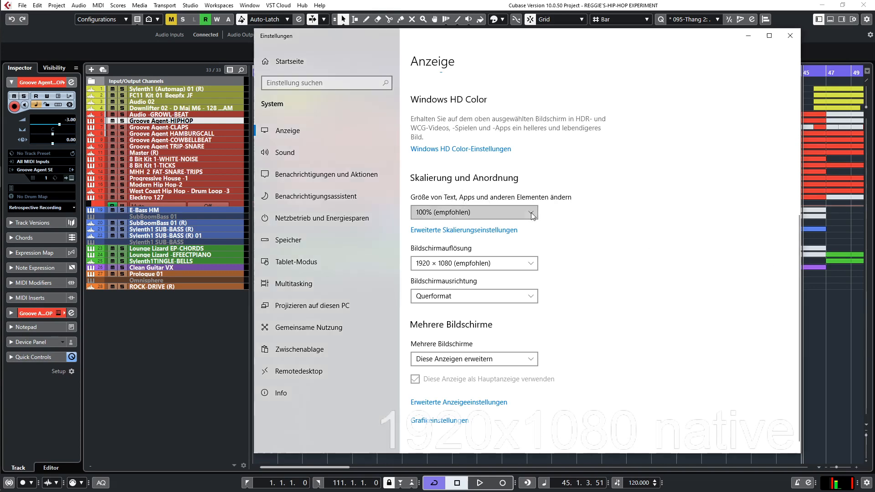
# - Check the scaling list at 1920 × 1080, offering 100% (empfohlen) through 175%
pyautogui.click(474, 212)
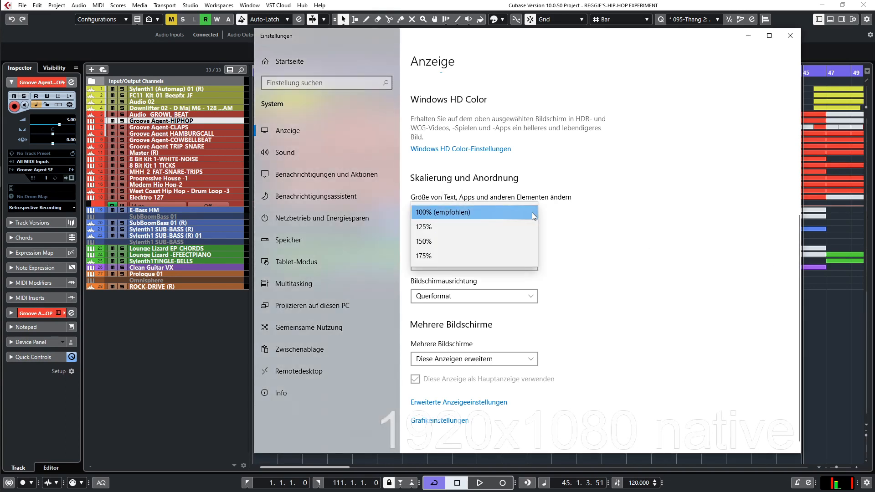